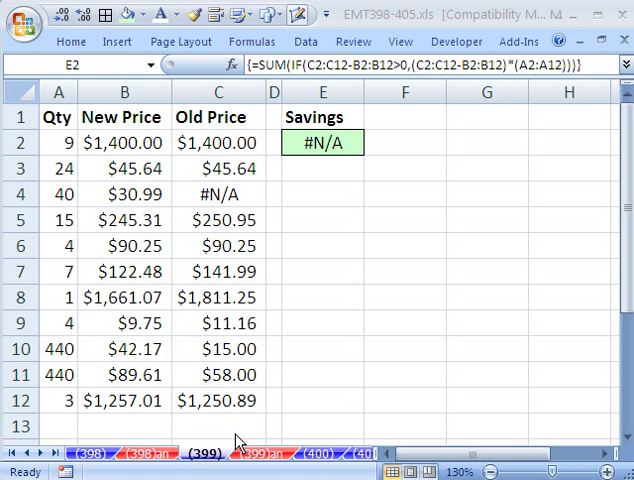
pyautogui.moveTo(464, 356)
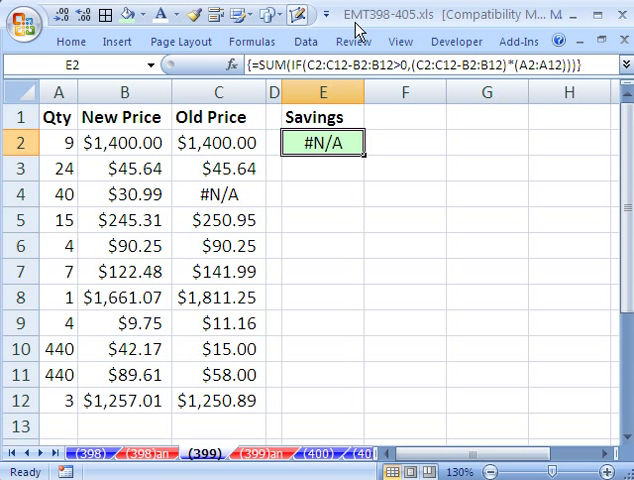
pyautogui.moveTo(368, 128)
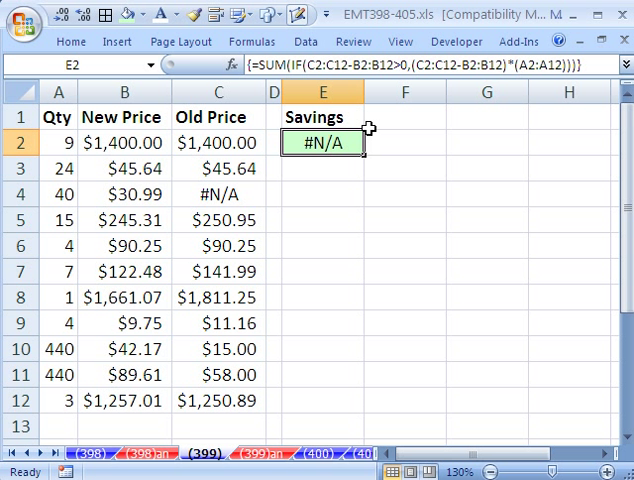
pyautogui.moveTo(332, 162)
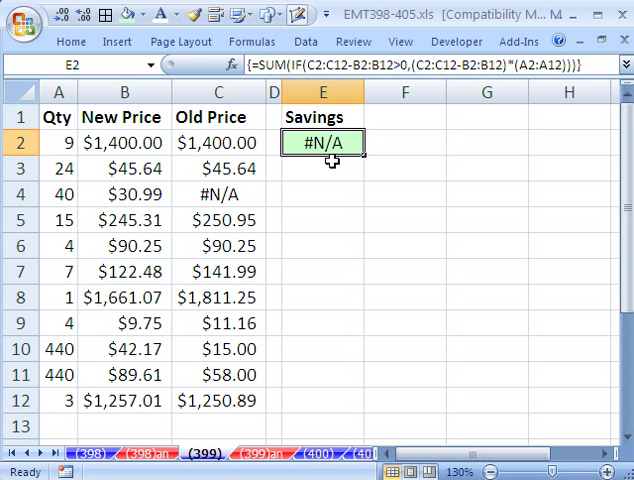
pyautogui.moveTo(116, 188)
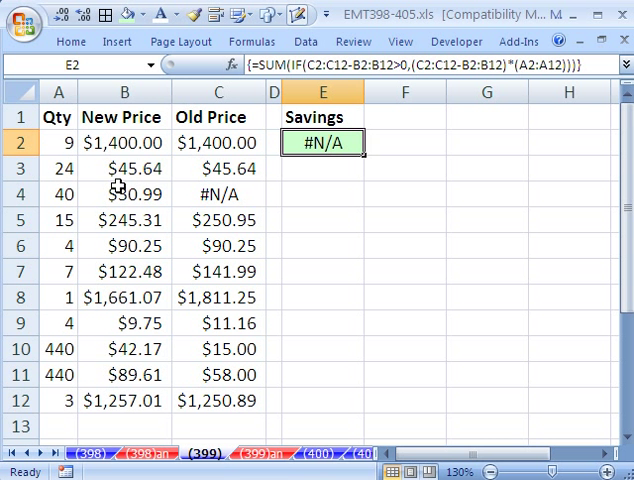
pyautogui.moveTo(384, 136)
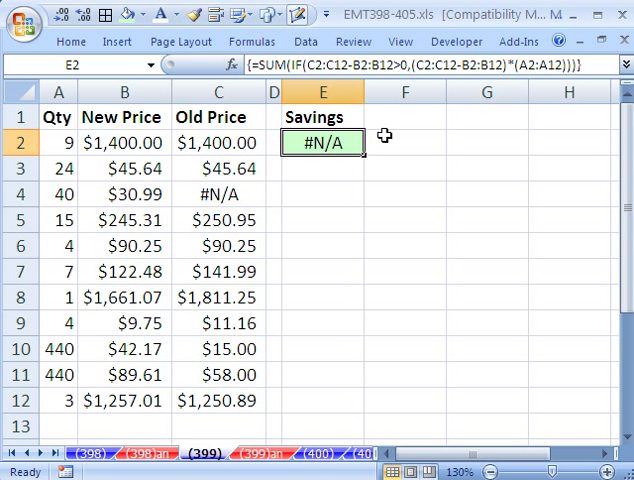
# Step: Replace the row-4 Old Price value with =NA() so the column contains an #N/A error
pyautogui.doubleClick(316, 136)
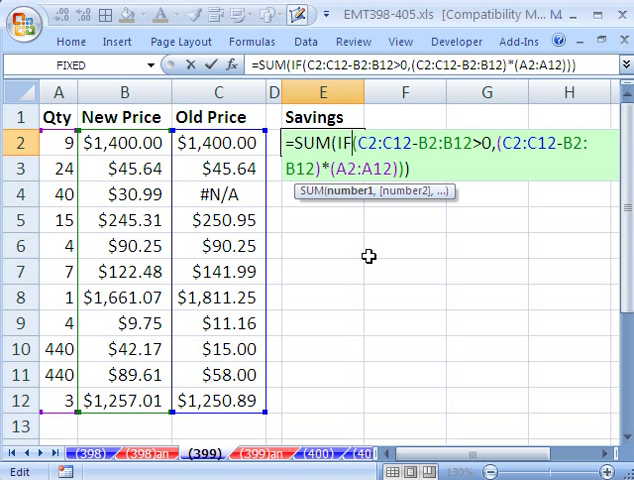
pyautogui.moveTo(376, 188)
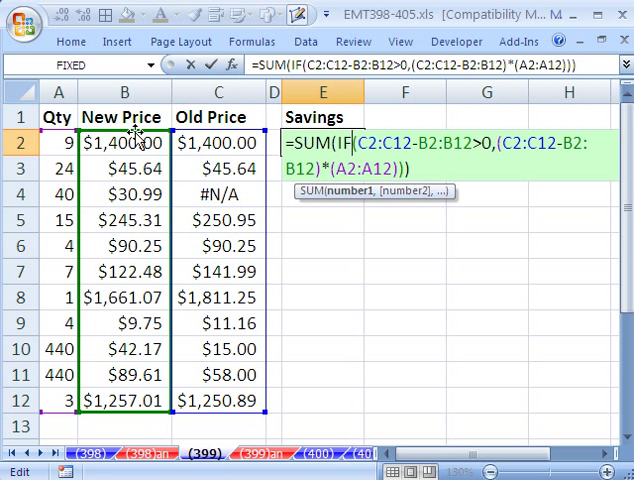
pyautogui.moveTo(230, 296)
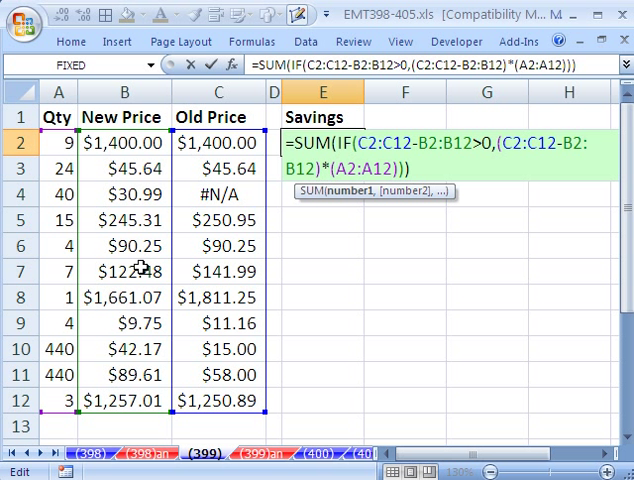
pyautogui.moveTo(228, 284)
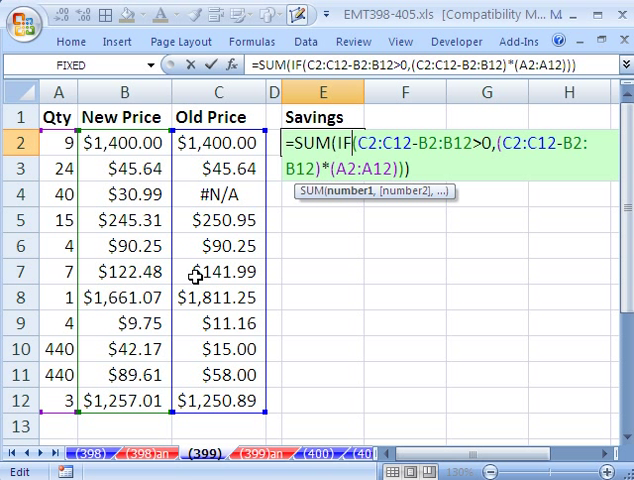
pyautogui.moveTo(206, 260)
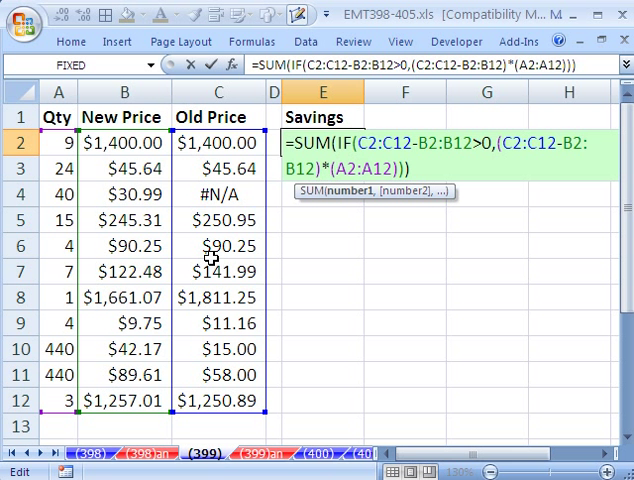
pyautogui.moveTo(112, 272)
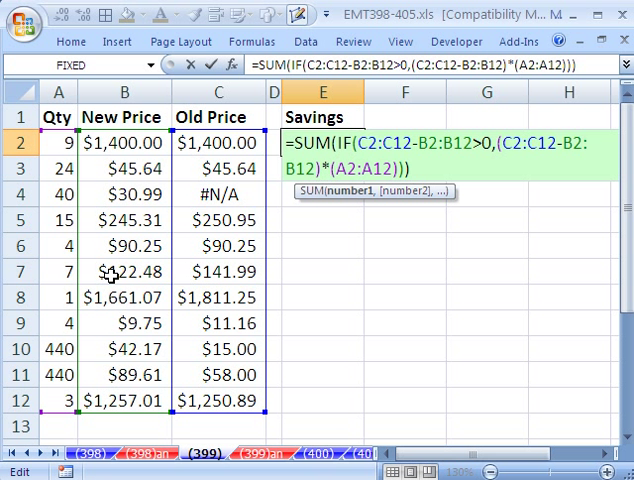
pyautogui.moveTo(176, 284)
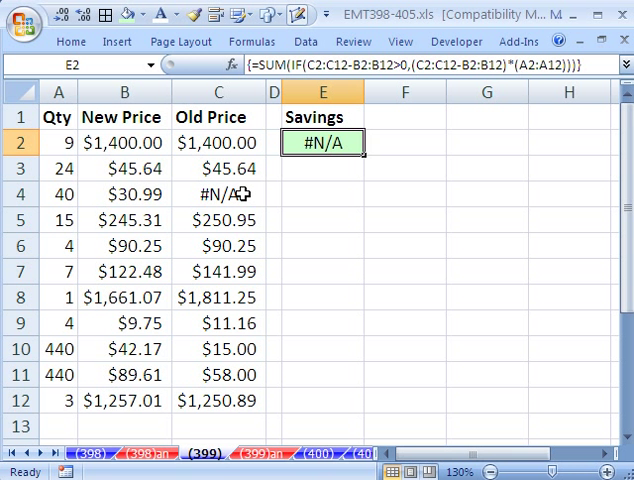
pyautogui.click(216, 192)
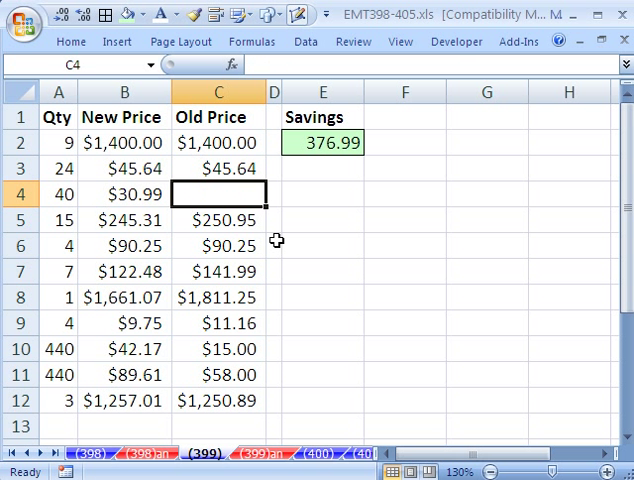
pyautogui.moveTo(328, 244)
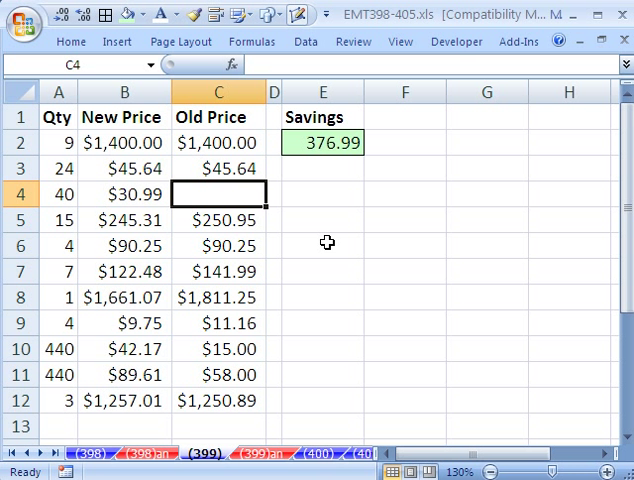
pyautogui.write('=NA()')
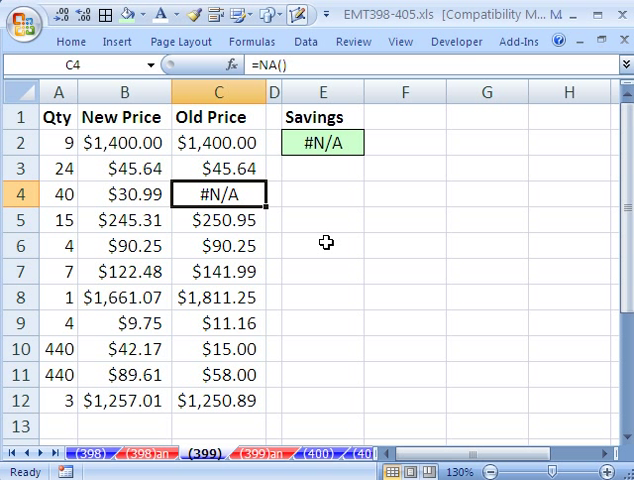
# Step: Begin a new Savings formula in E3 reading =SUM(IF(ISNUMBER(C2:C12),
pyautogui.click(324, 168)
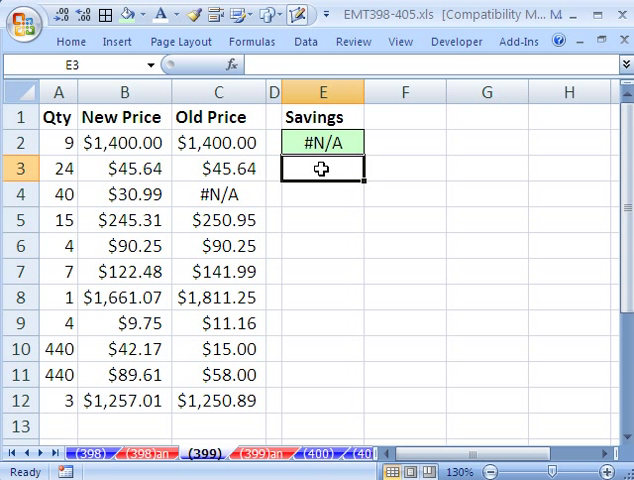
pyautogui.write('=SUM(')
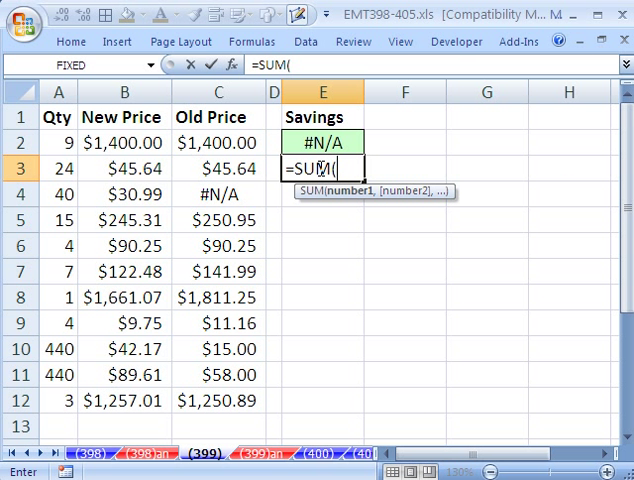
pyautogui.write('IF(')
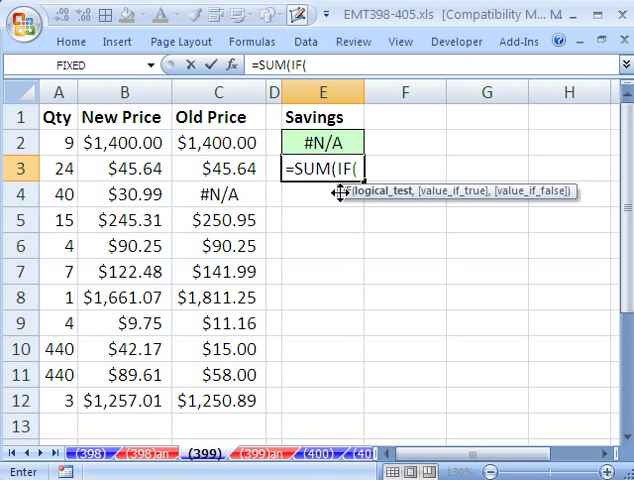
pyautogui.moveTo(306, 280)
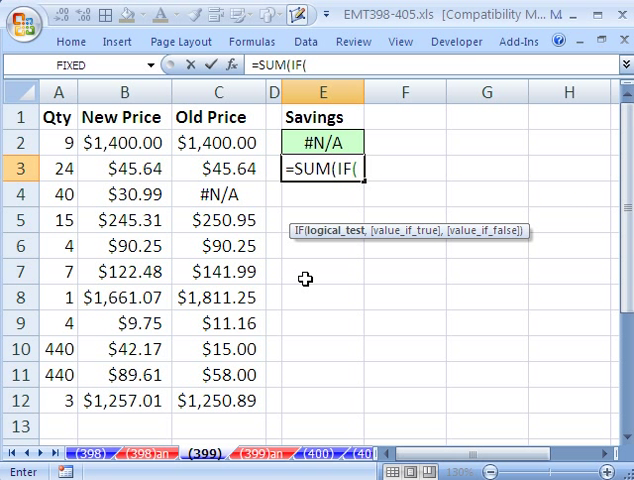
pyautogui.moveTo(300, 288)
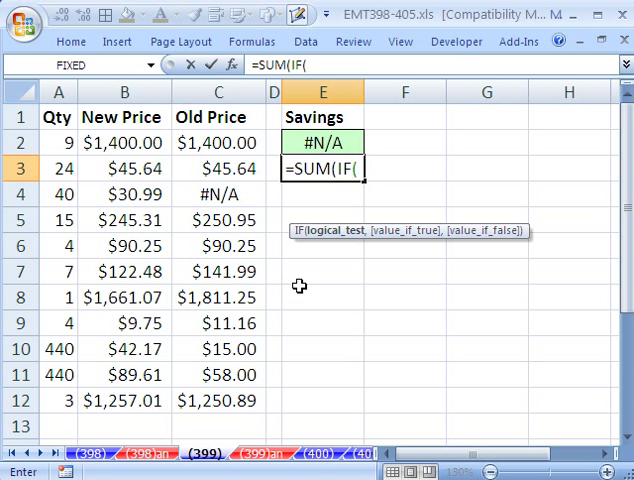
pyautogui.moveTo(328, 234)
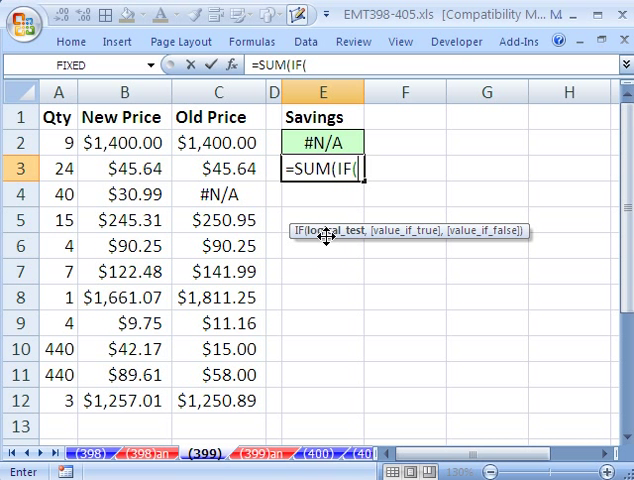
pyautogui.write('i')
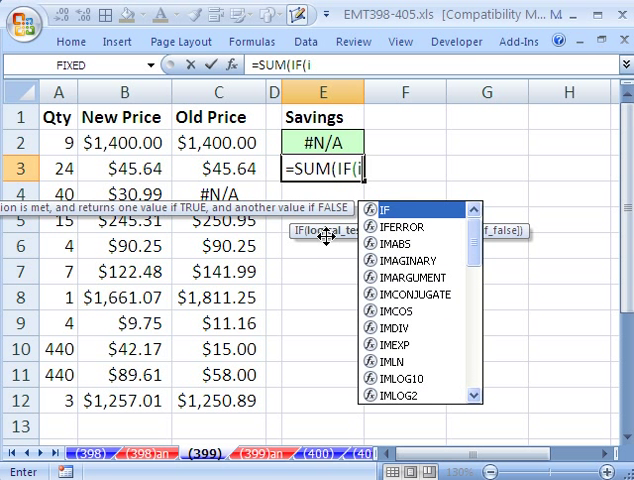
pyautogui.write('ISNUMBER(C2:C12')
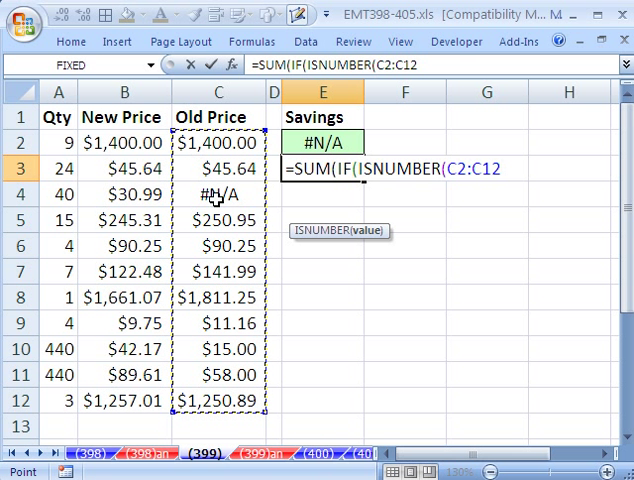
pyautogui.moveTo(184, 204)
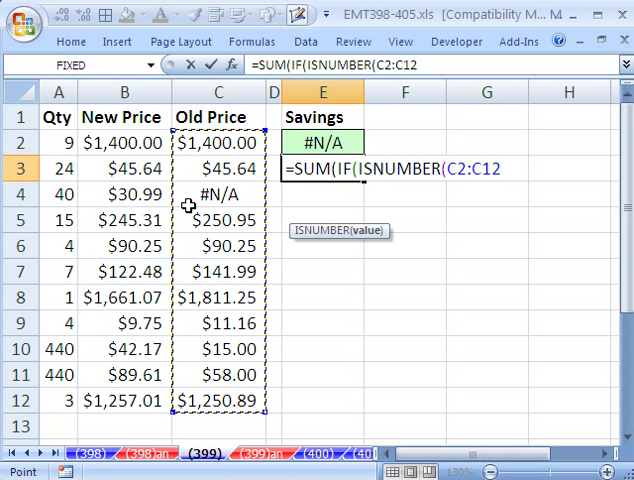
pyautogui.write('),')
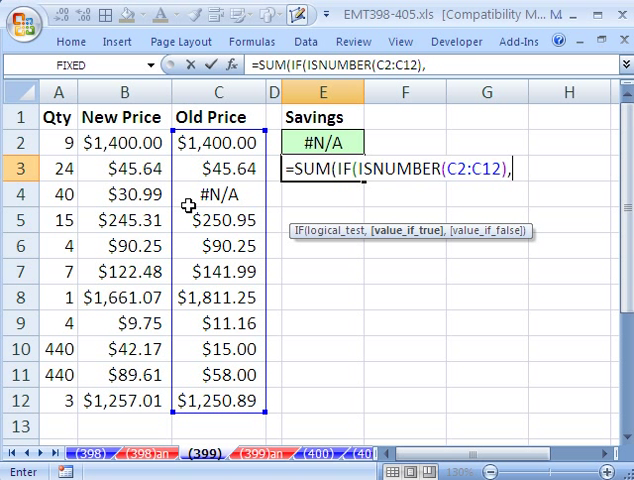
# Step: Finish E3 as IF(C2:C12-B2:B12>0,(C2:C12-B2:B12)*A2:A12))) entered as an array formula returning 376.99
pyautogui.write('IF(')
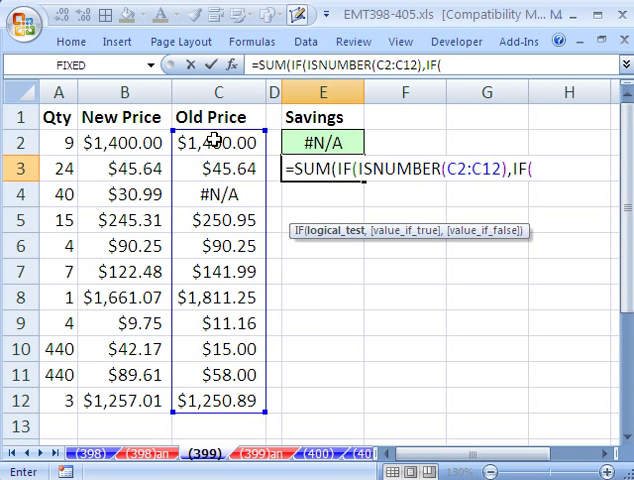
pyautogui.write('C2:C12-B2:B12')
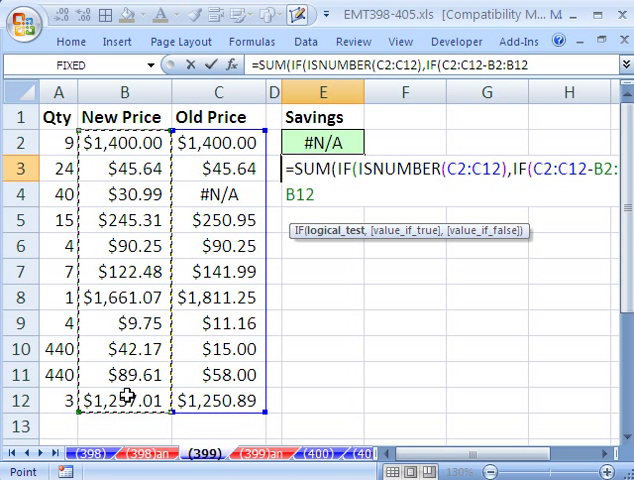
pyautogui.write('>0')
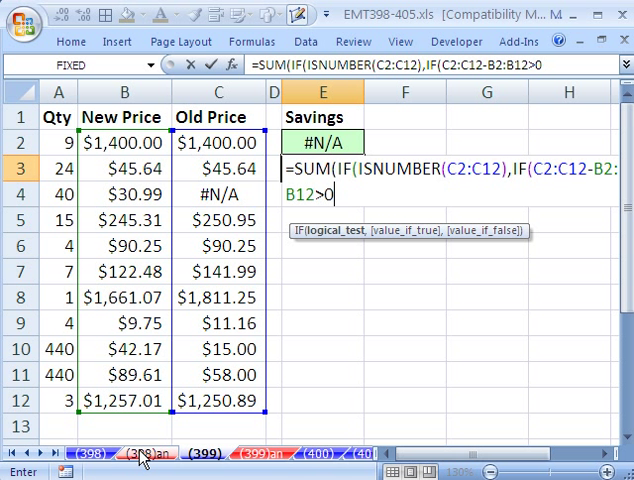
pyautogui.moveTo(408, 176)
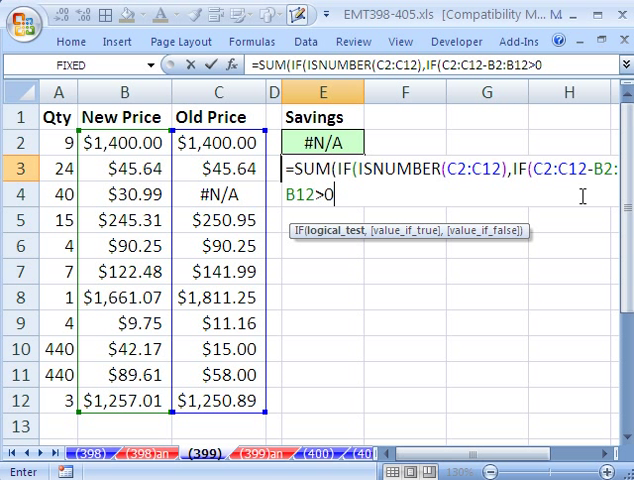
pyautogui.moveTo(432, 280)
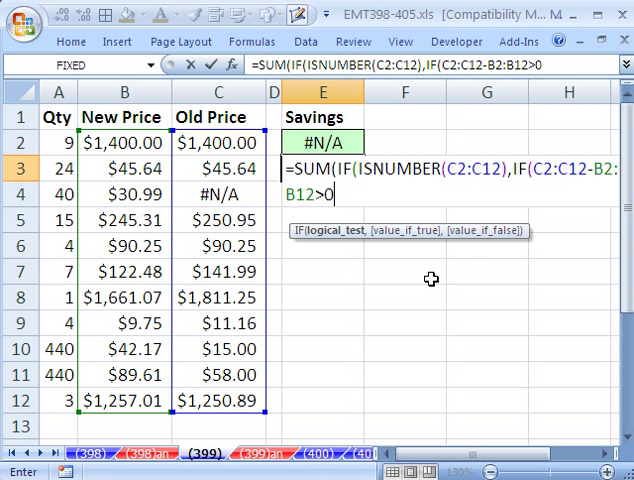
pyautogui.write(',(C2:C12-B2:B12')
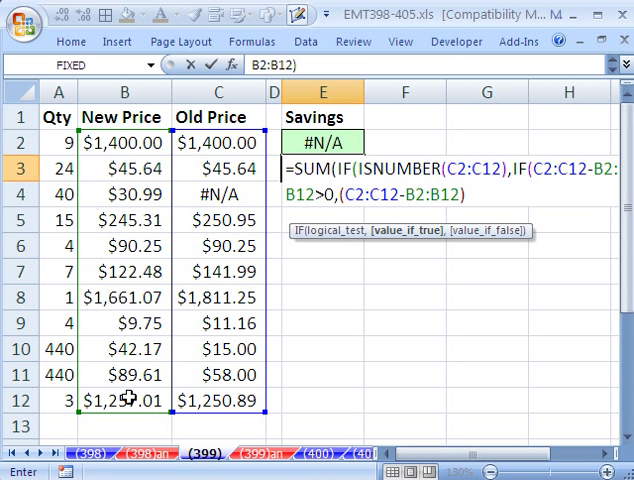
pyautogui.write('*')
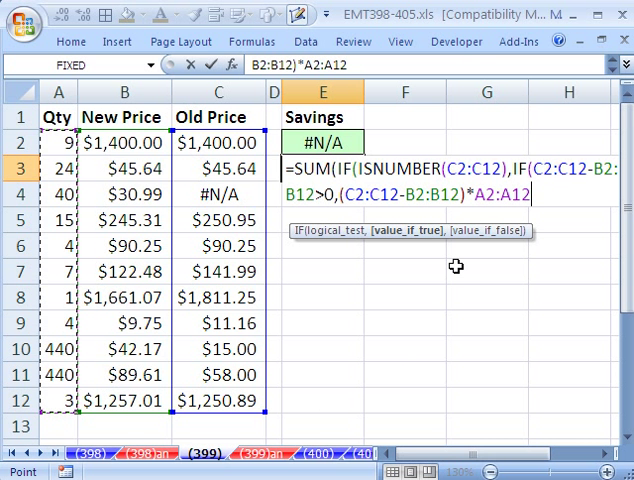
pyautogui.write(')')
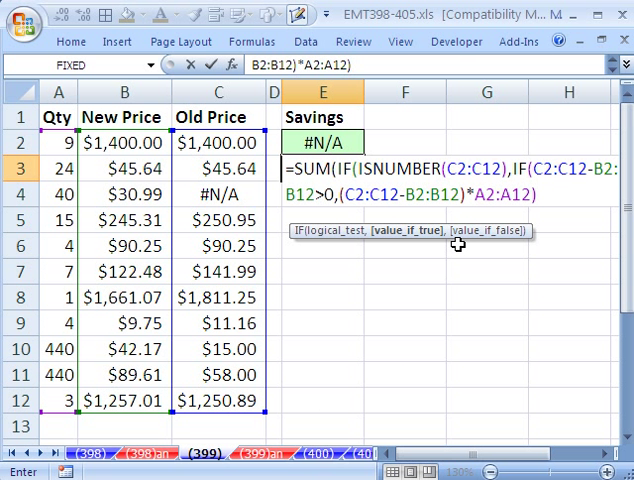
pyautogui.write(')')
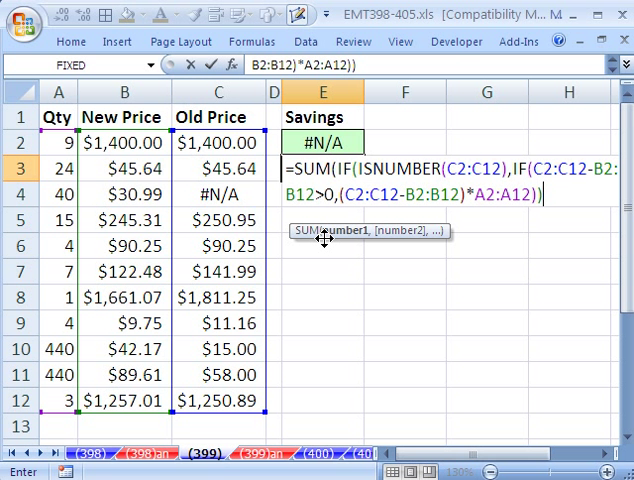
pyautogui.write('))')
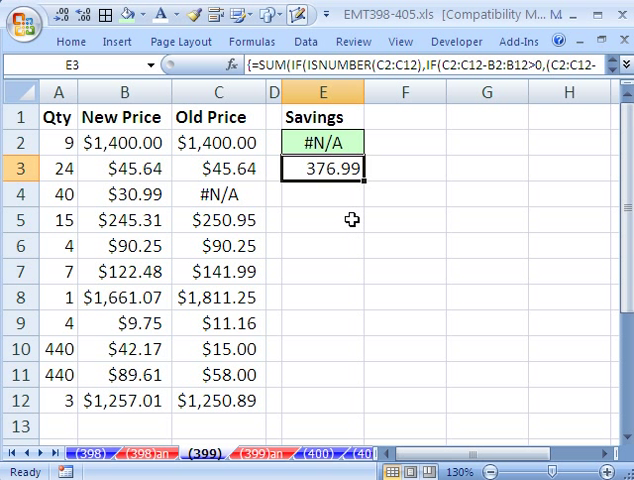
pyautogui.moveTo(344, 218)
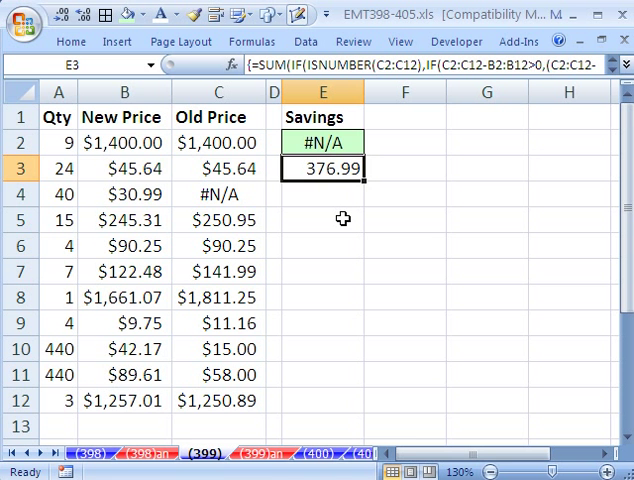
# Step: Reopen E3 in edit mode to review the full error-skipping Savings formula
pyautogui.doubleClick(320, 168)
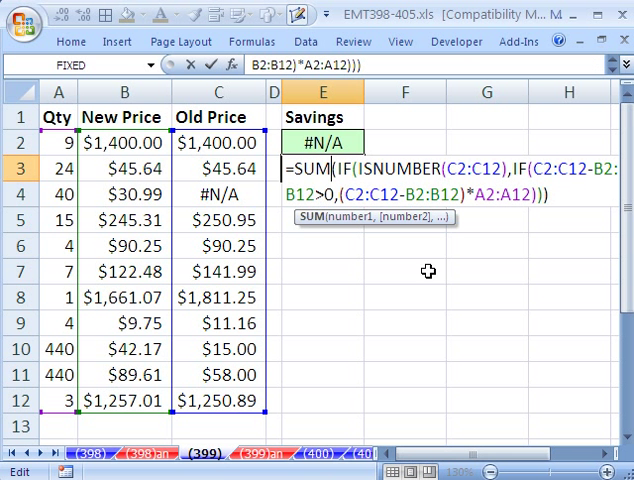